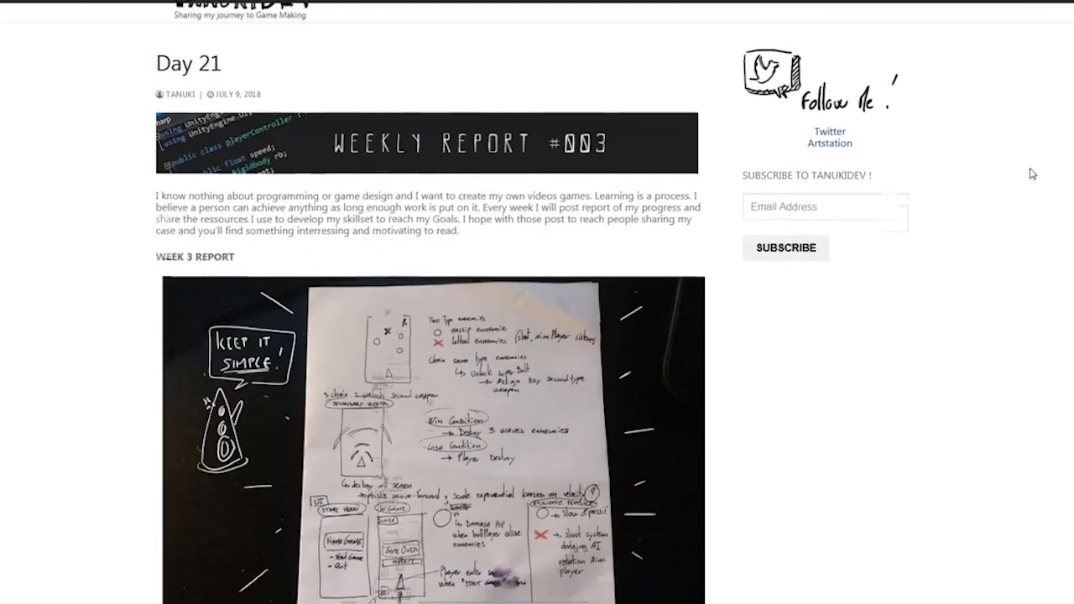
pyautogui.scroll(-3)
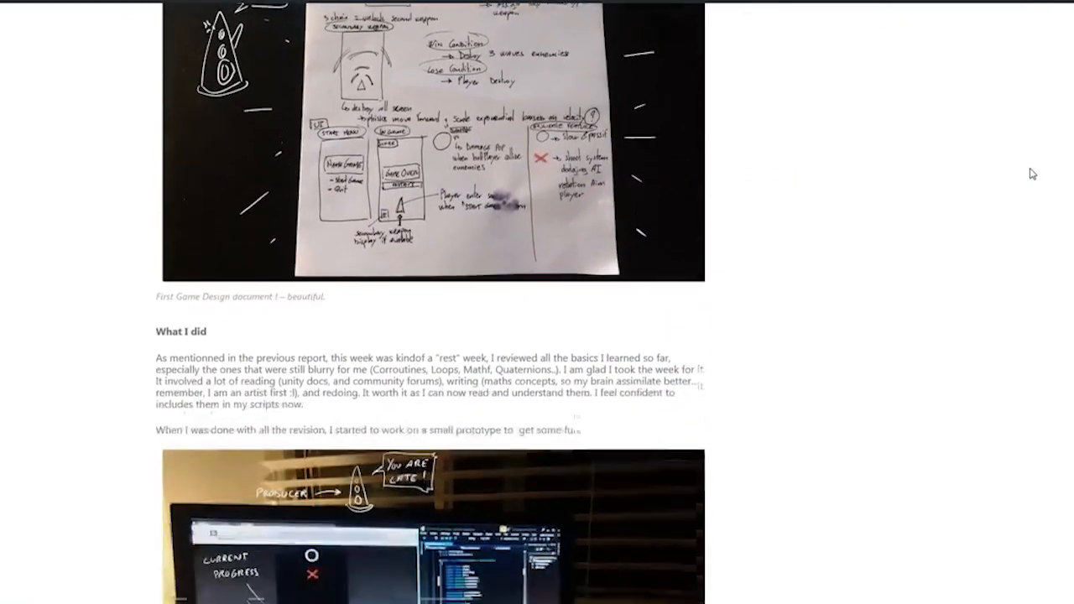
pyautogui.scroll(-3)
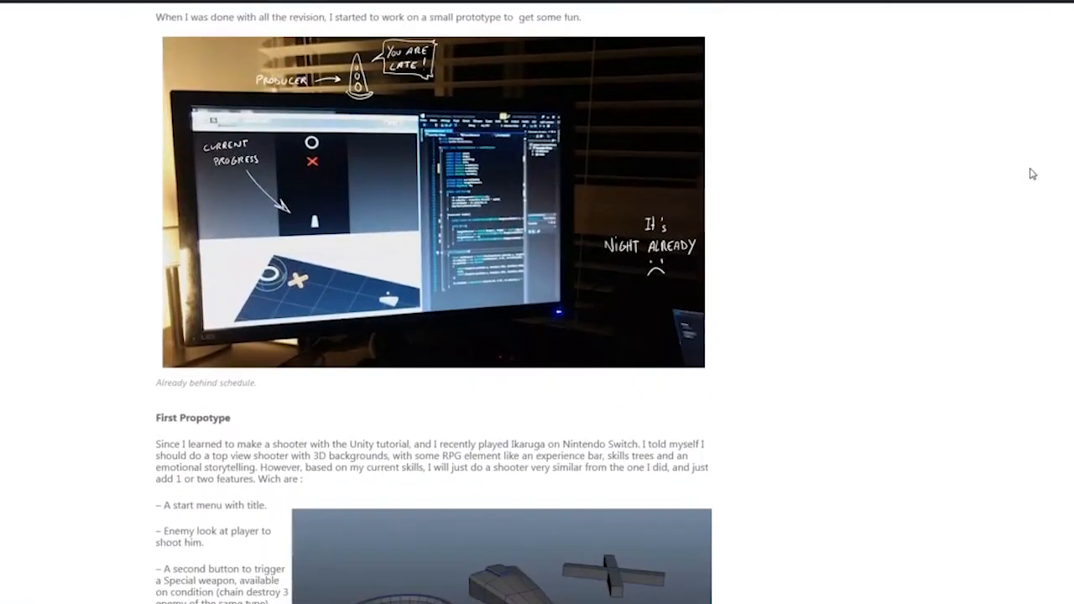
pyautogui.scroll(-3)
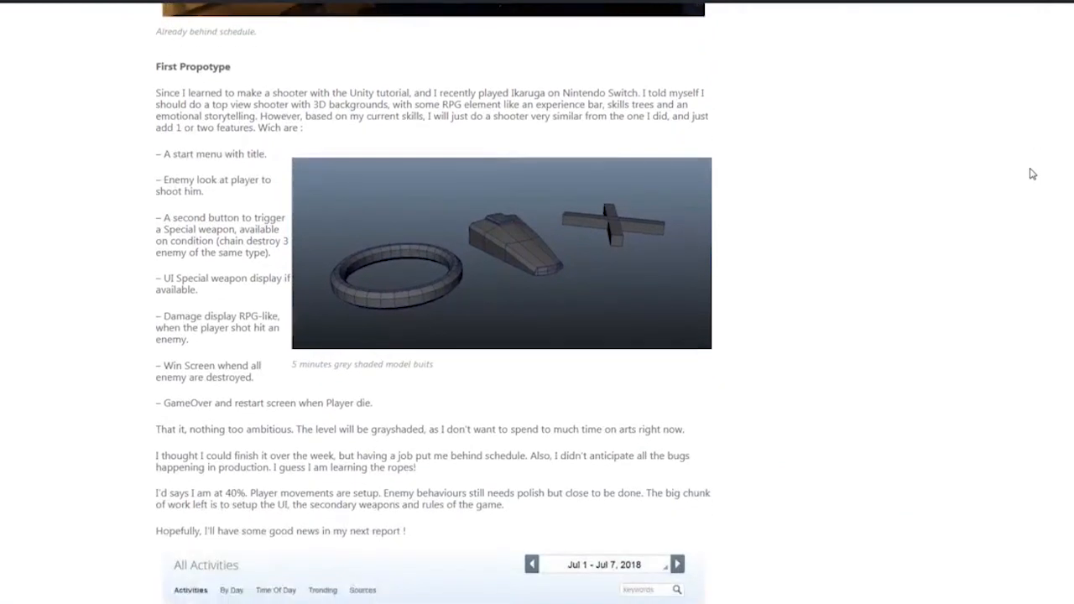
pyautogui.scroll(-3)
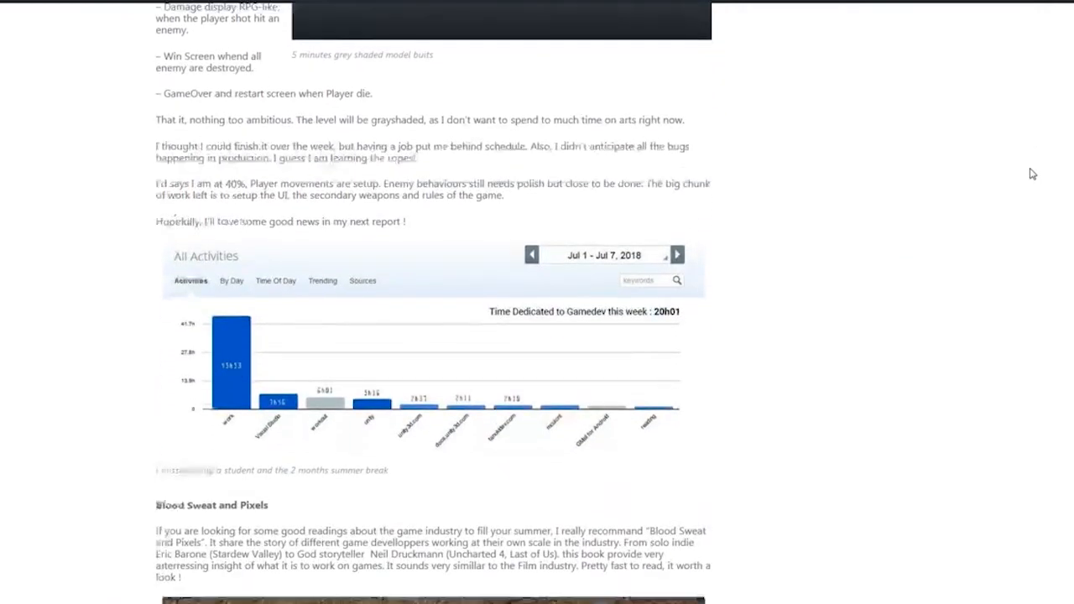
pyautogui.scroll(-3)
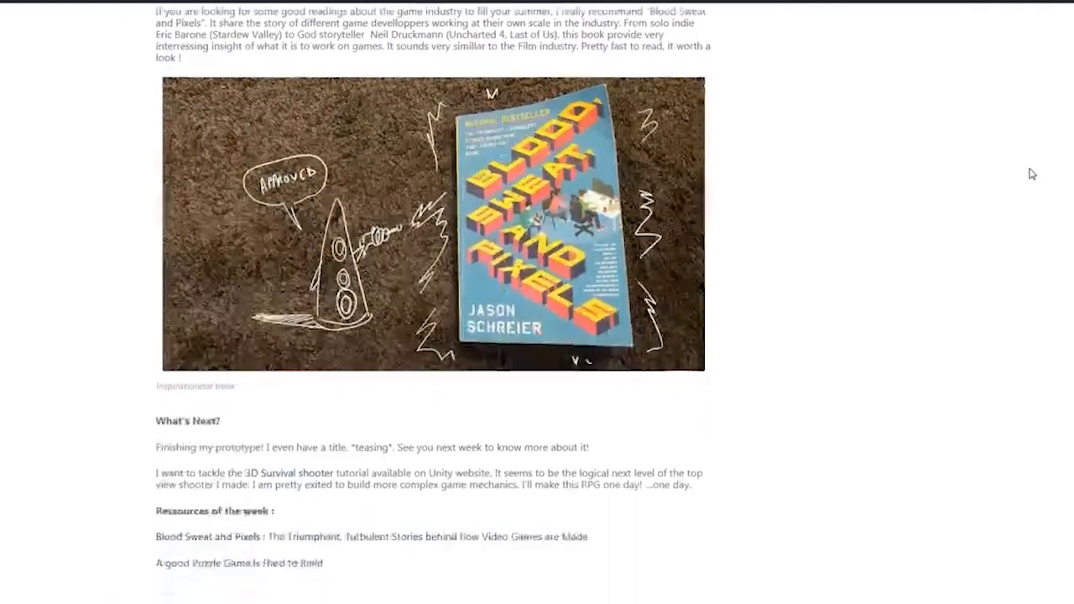